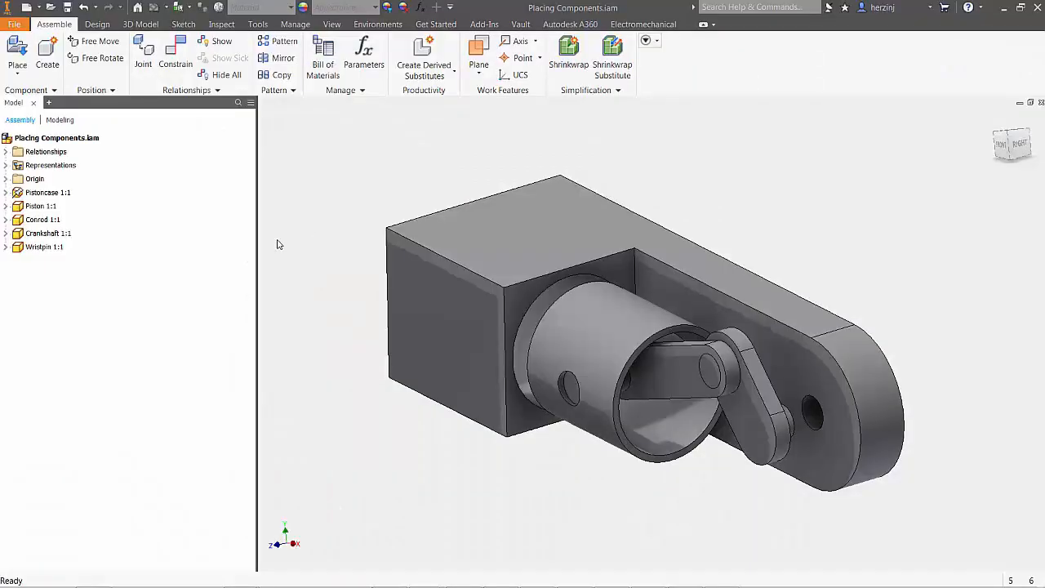
pyautogui.moveTo(284, 242)
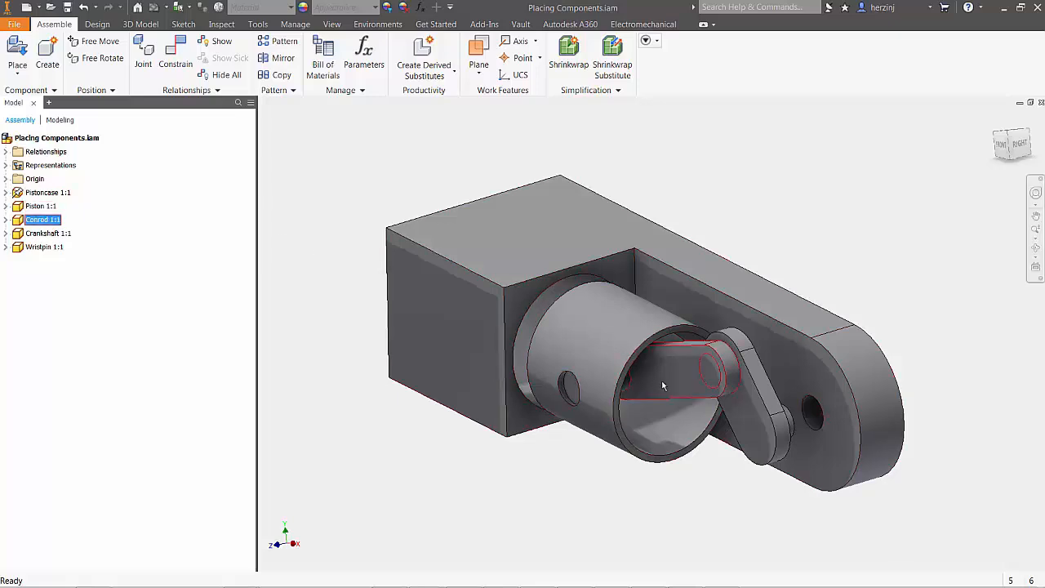
# Edit Conrod's Sketch1 in place, set dimension d2 to 4, and return to the assembly.
pyautogui.doubleClick(43, 219)
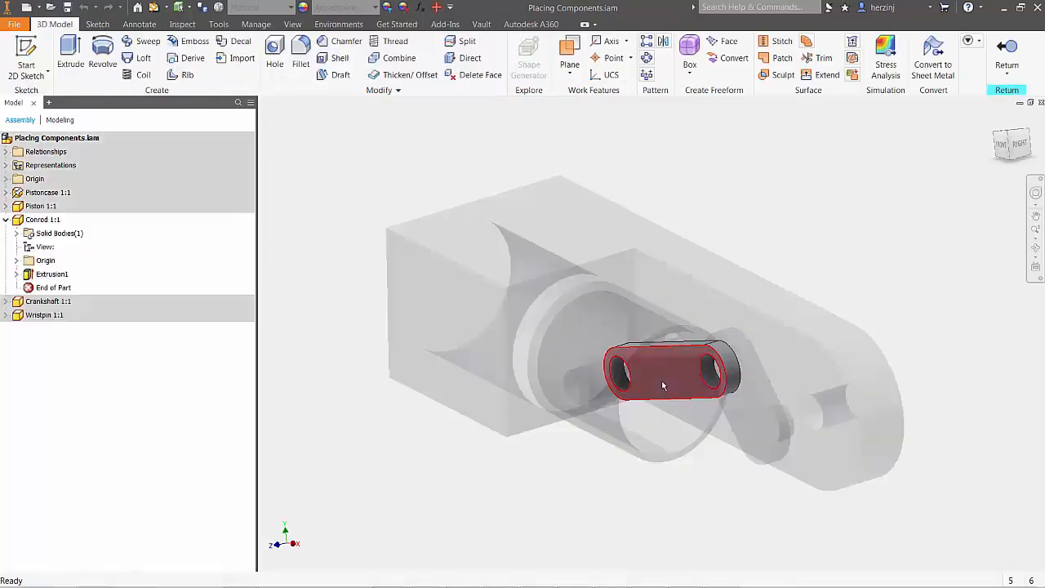
pyautogui.click(52, 274)
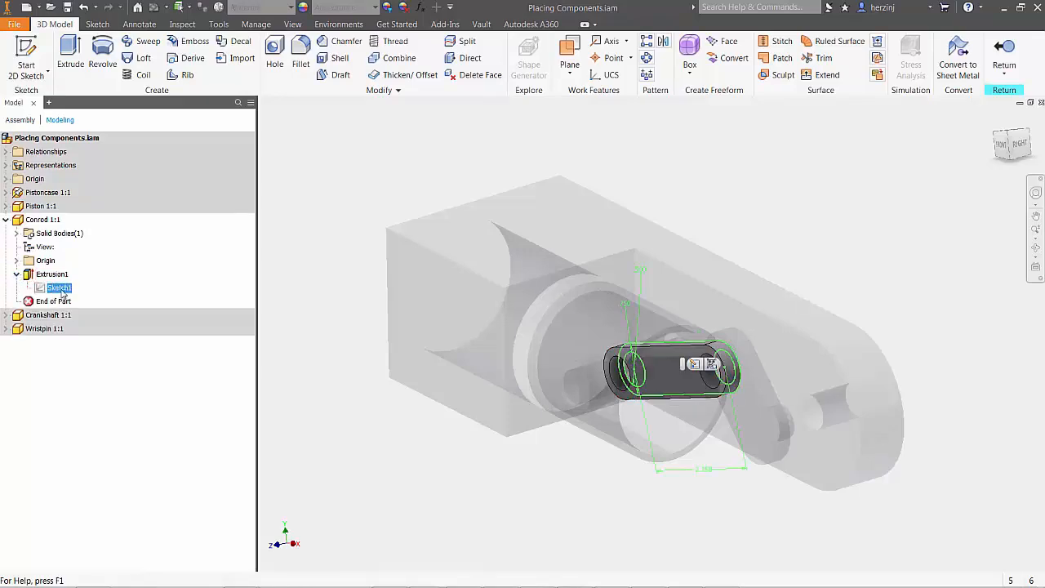
pyautogui.rightClick(58, 287)
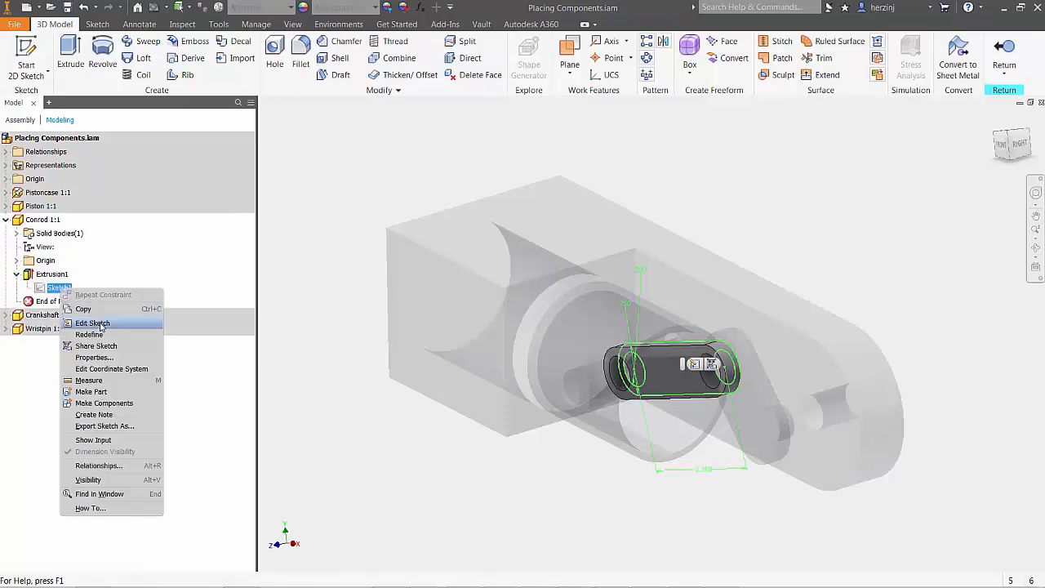
pyautogui.click(91, 323)
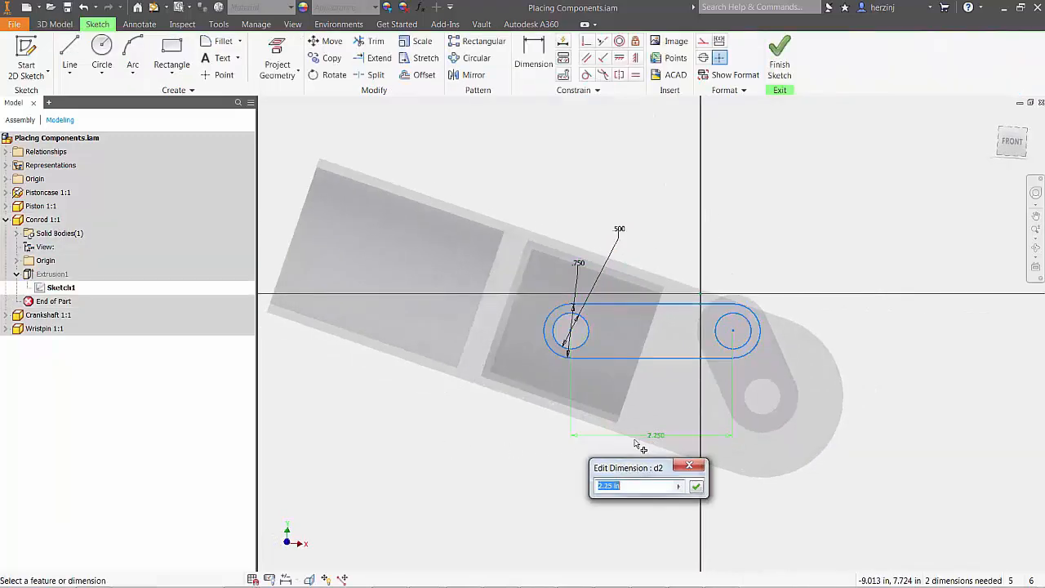
pyautogui.write('4')
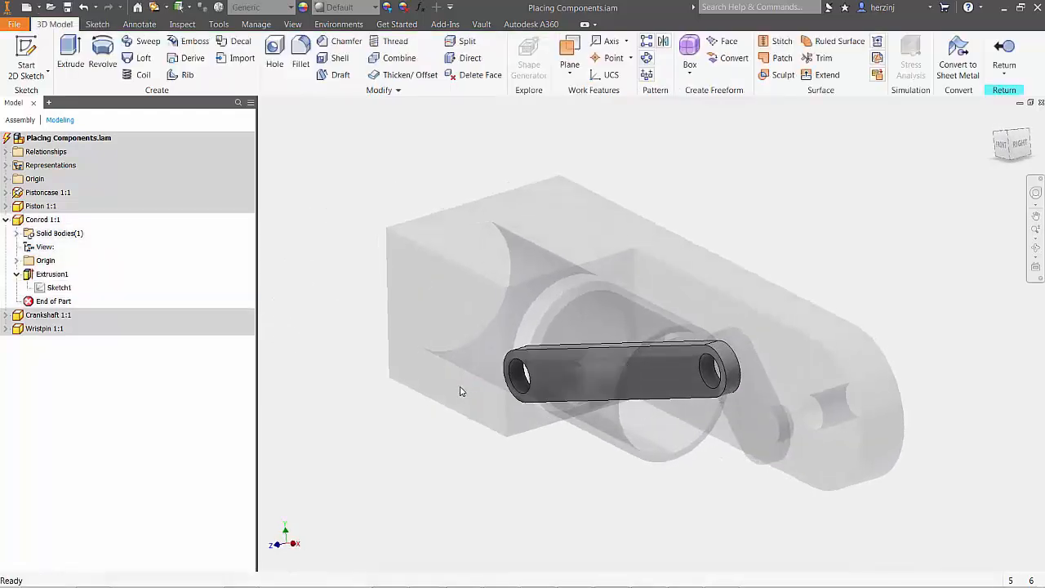
pyautogui.click(1002, 46)
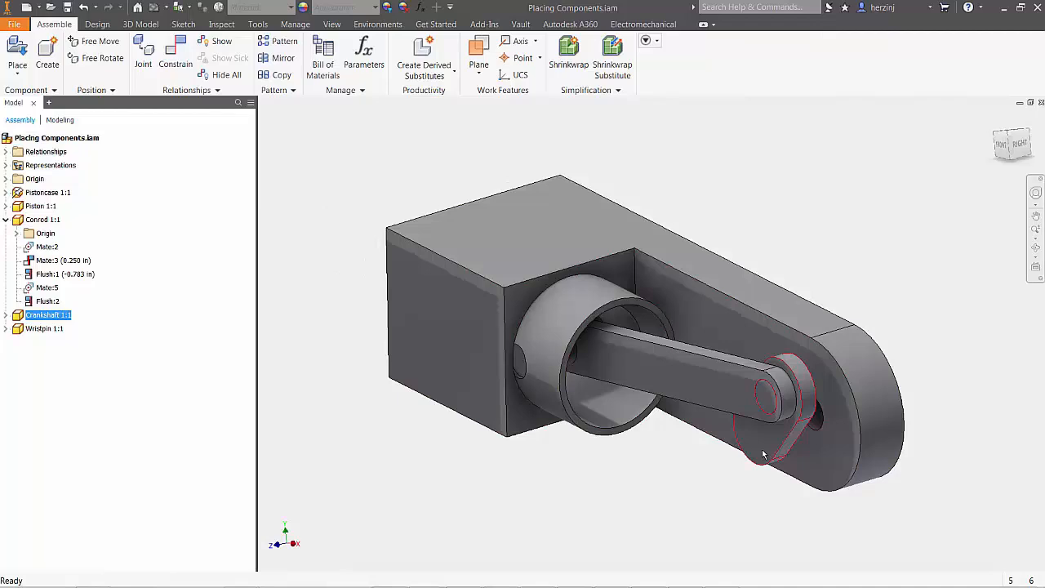
# Edit Crankshaft's Extrusion3 in place, lengthen the pin distance, and confirm.
pyautogui.doubleClick(48, 313)
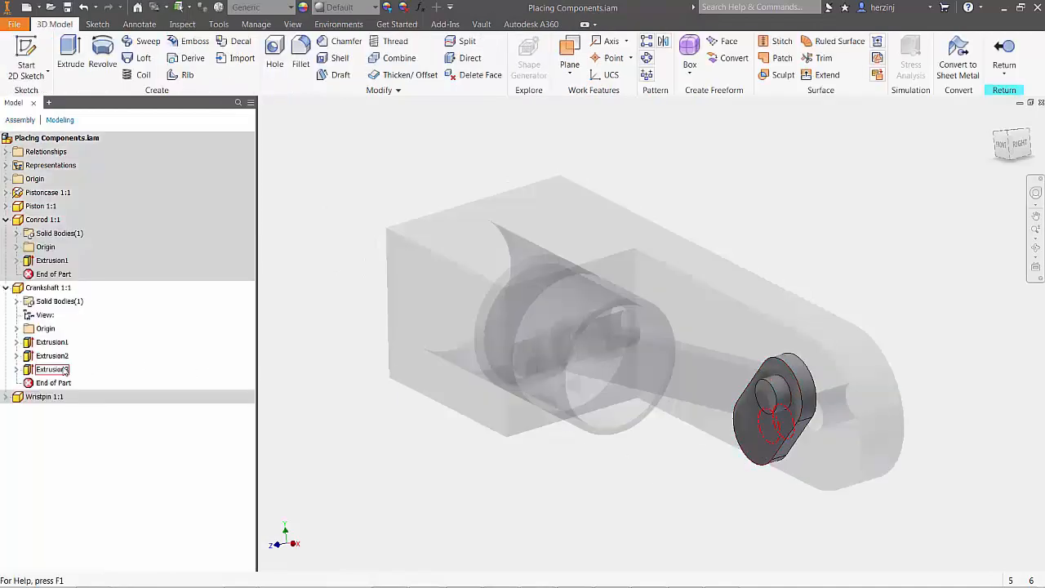
pyautogui.rightClick(50, 369)
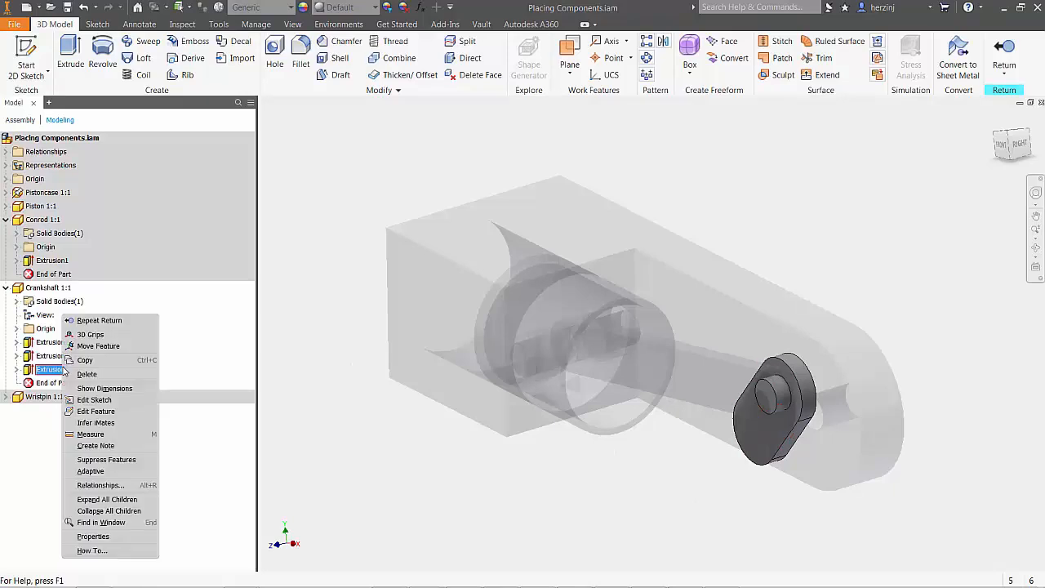
pyautogui.click(94, 412)
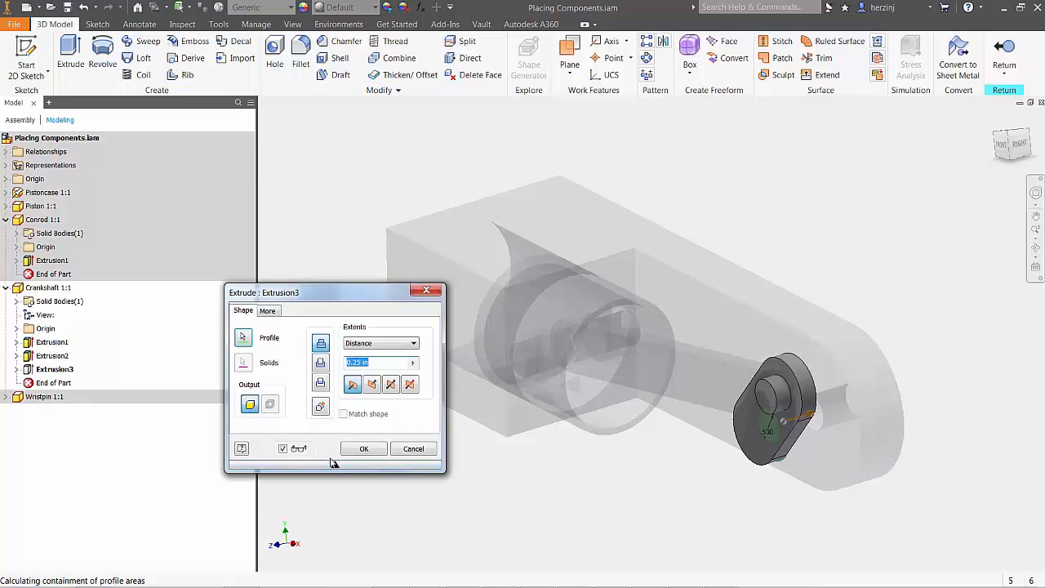
pyautogui.click(362, 448)
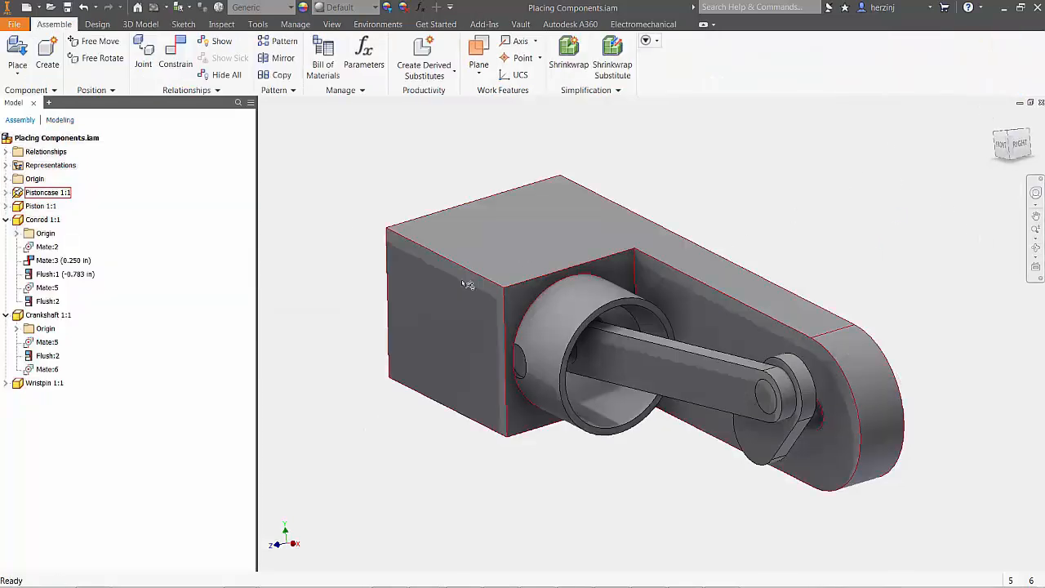
# Give Pistoncase a transparent appearance and the other part a galvanized finish.
pyautogui.click(45, 193)
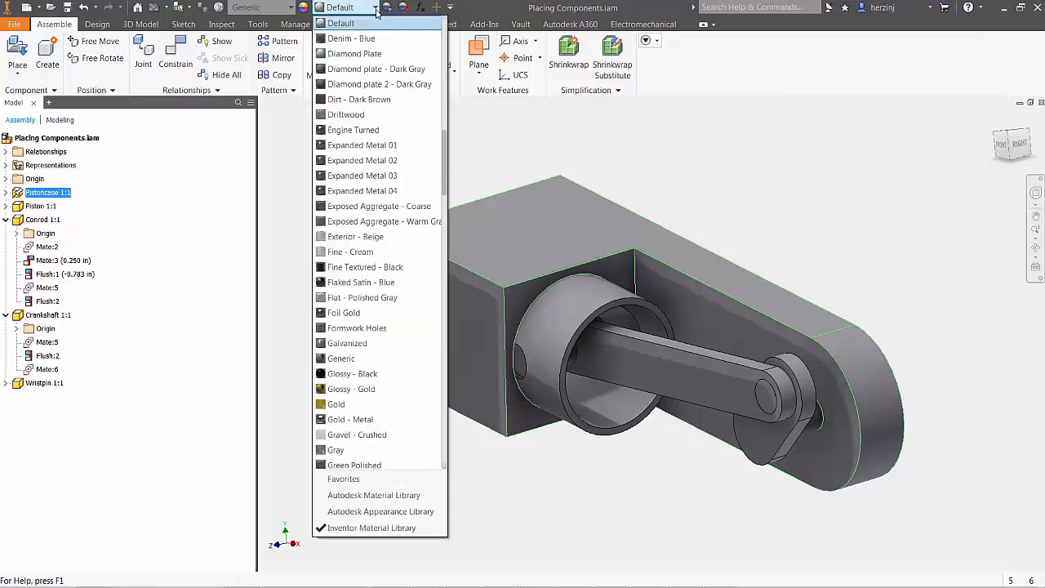
pyautogui.scroll(-3)
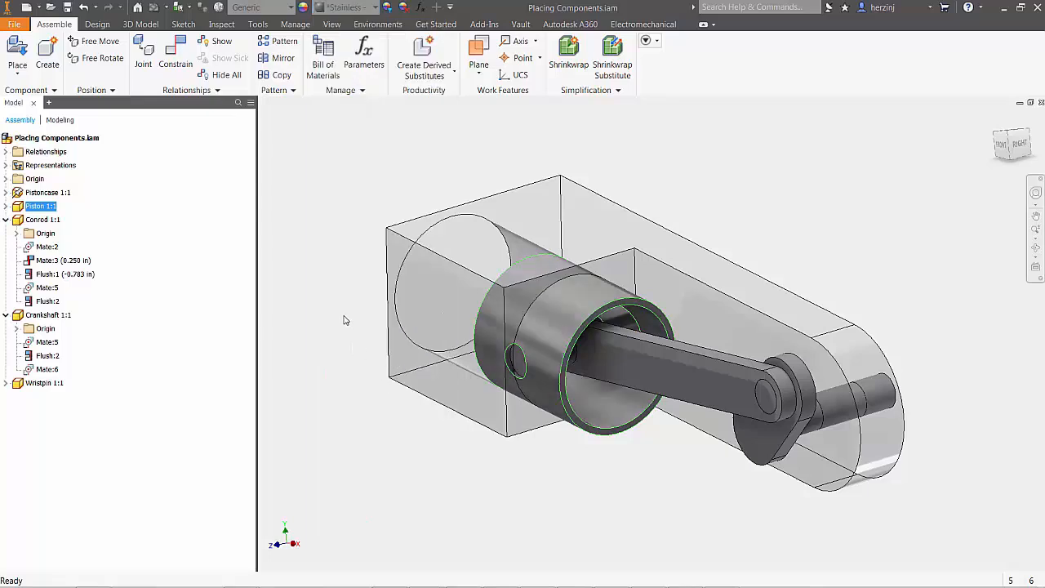
pyautogui.click(376, 6)
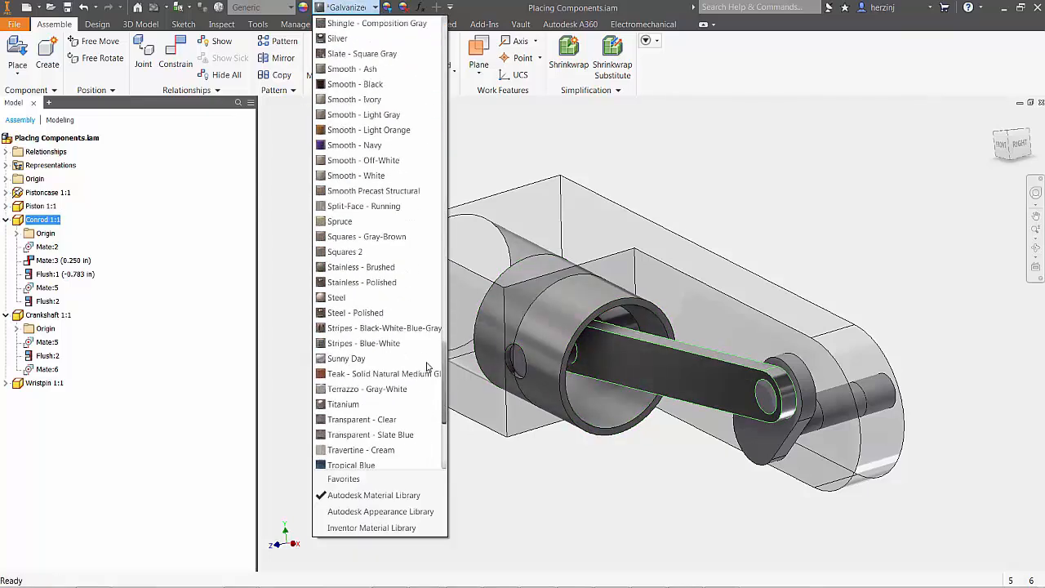
pyautogui.scroll(-3)
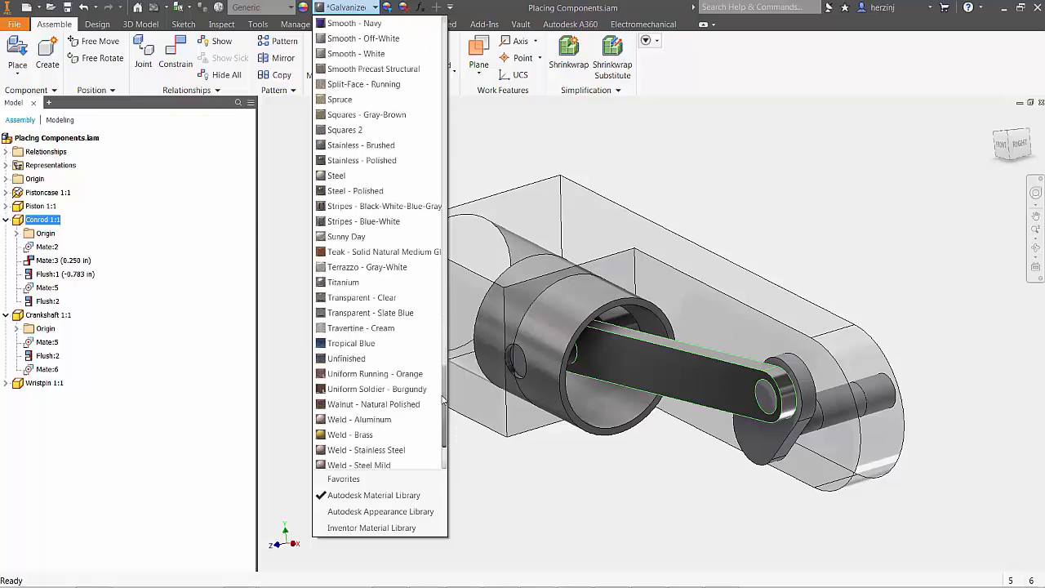
pyautogui.scroll(3)
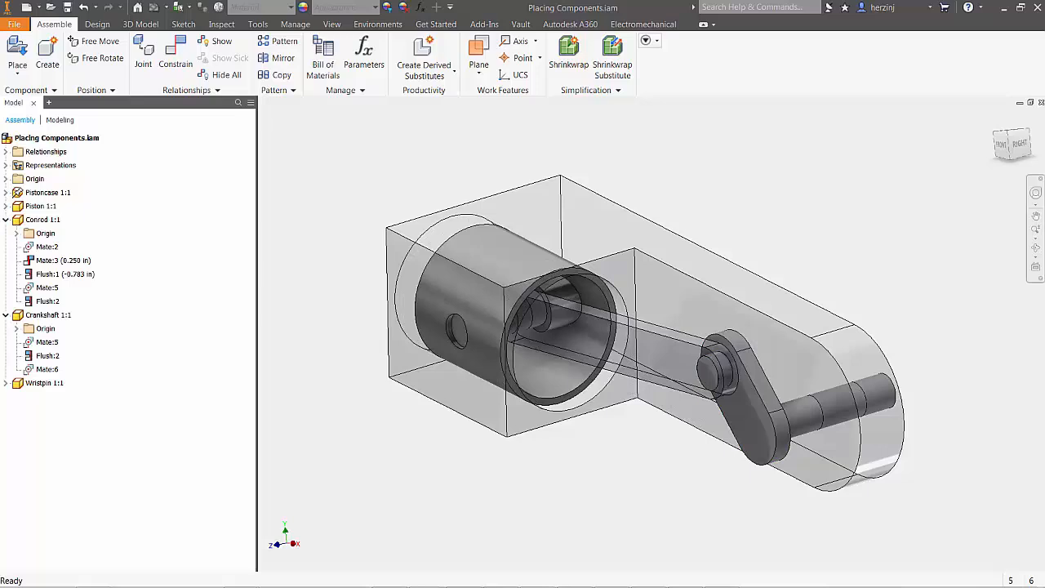
# Add a 0.00 deg Angle:1 constraint between the case top face and the crank face.
pyautogui.click(175, 50)
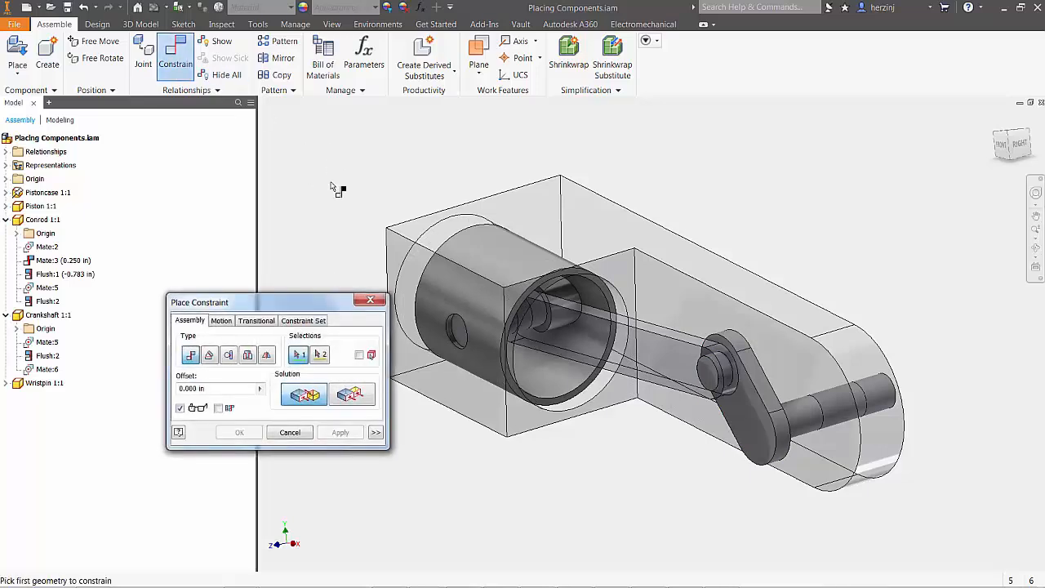
pyautogui.moveTo(199, 302); pyautogui.dragTo(292, 408)
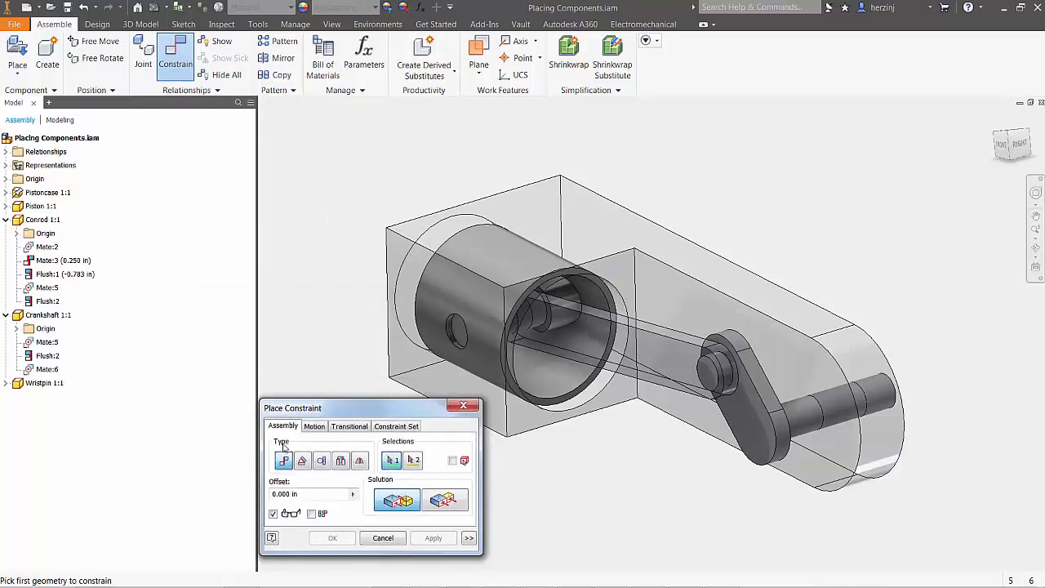
pyautogui.click(302, 460)
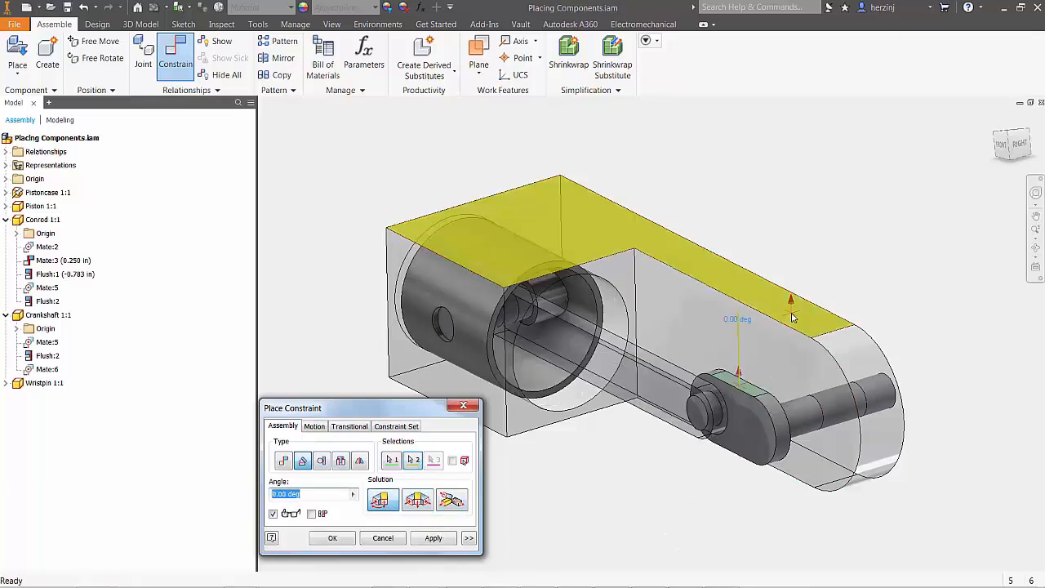
pyautogui.click(333, 539)
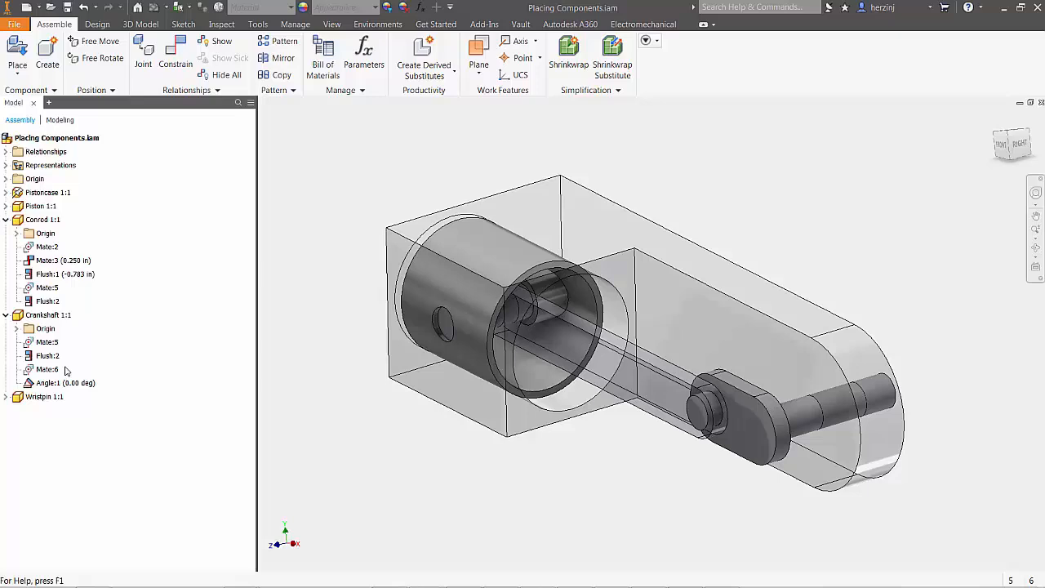
pyautogui.rightClick(45, 382)
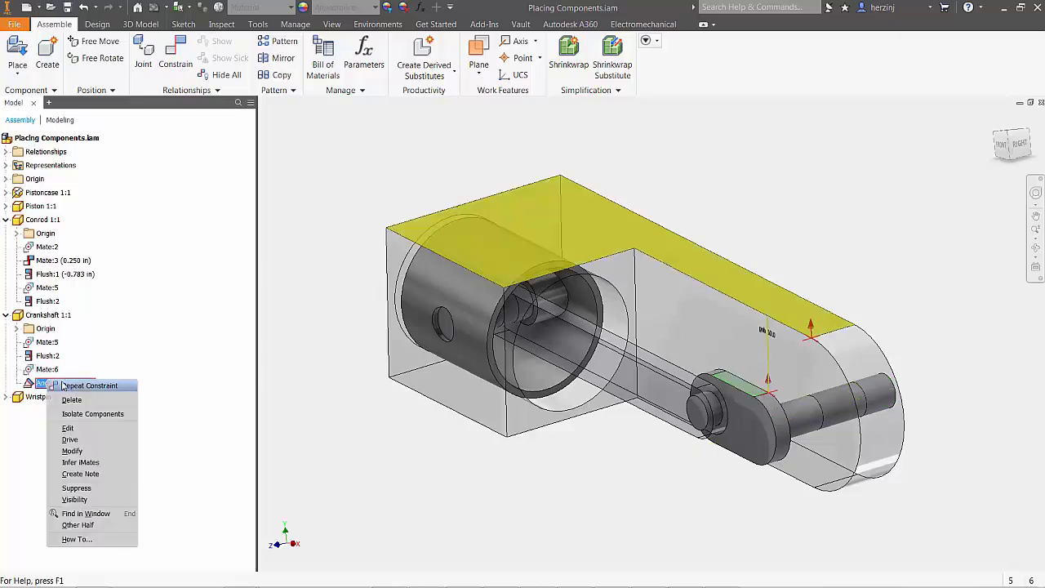
# Drive Angle:1 from 0.00 deg with the end angle set to 360.
pyautogui.click(69, 439)
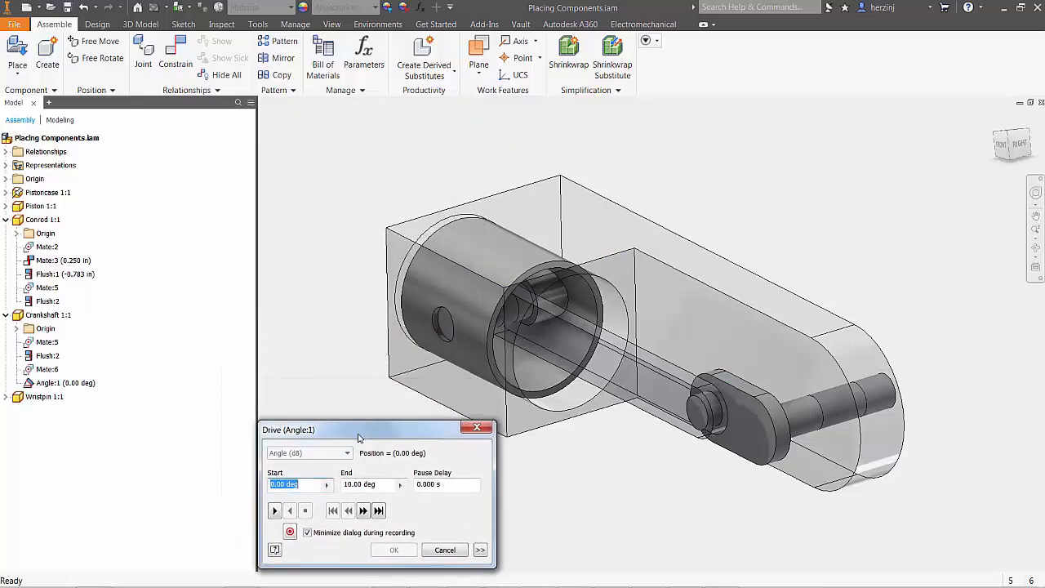
pyautogui.click(372, 485)
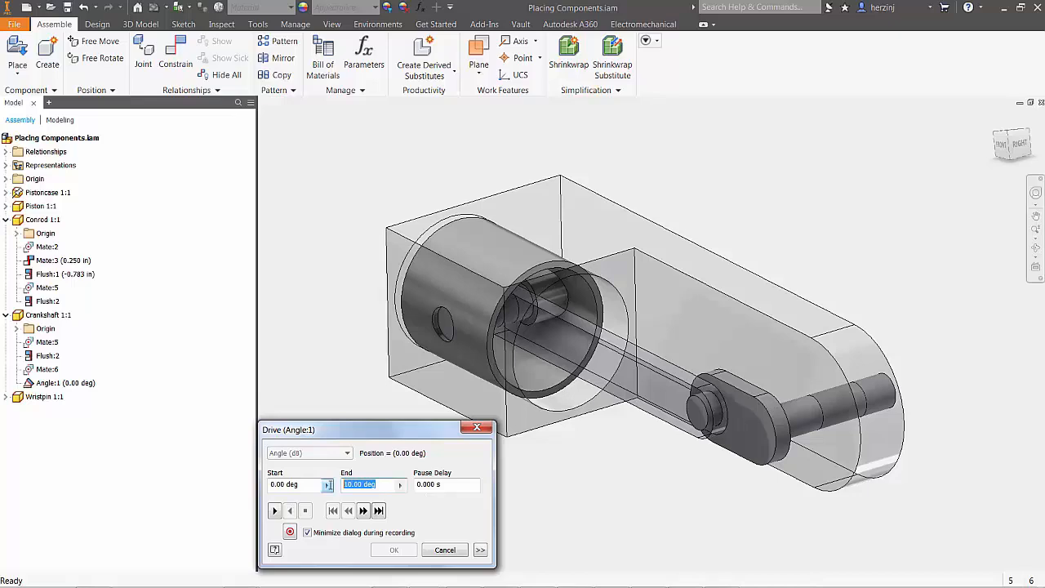
pyautogui.write('360000')
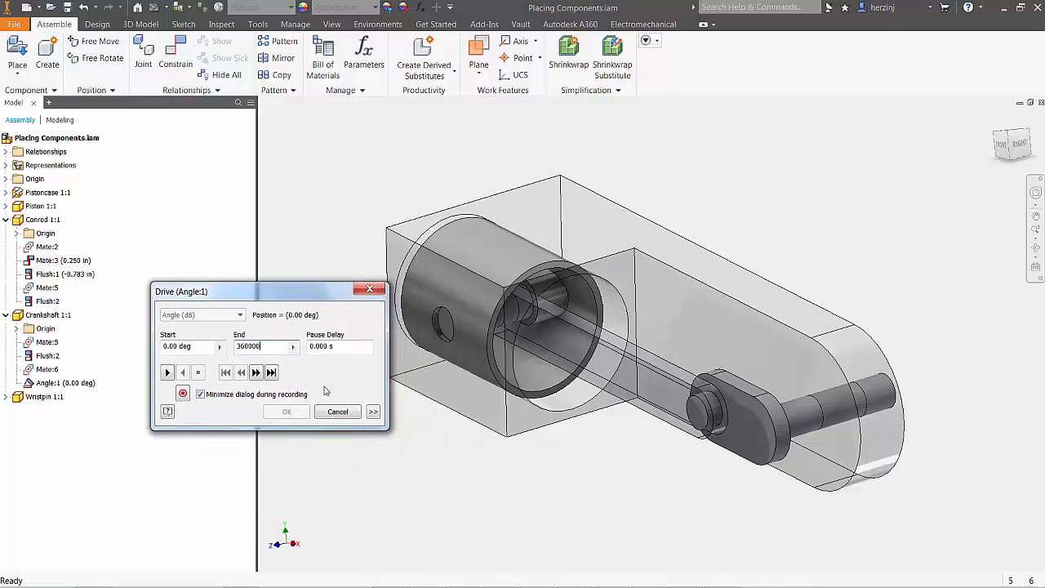
# Set the drive increment to 10 with Start/End/Start repetition and play the crank rotation forward.
pyautogui.click(372, 412)
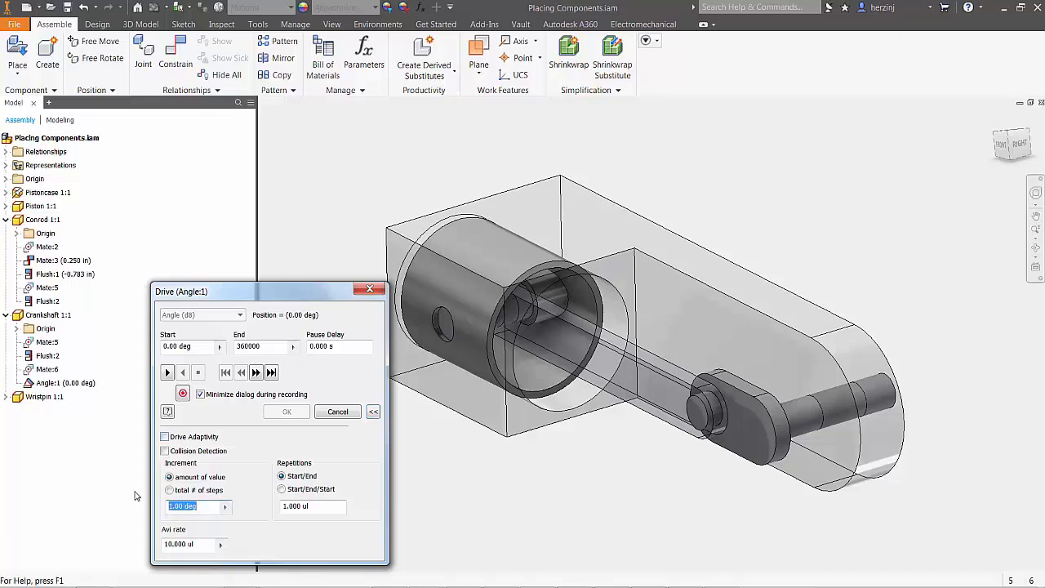
pyautogui.write('10')
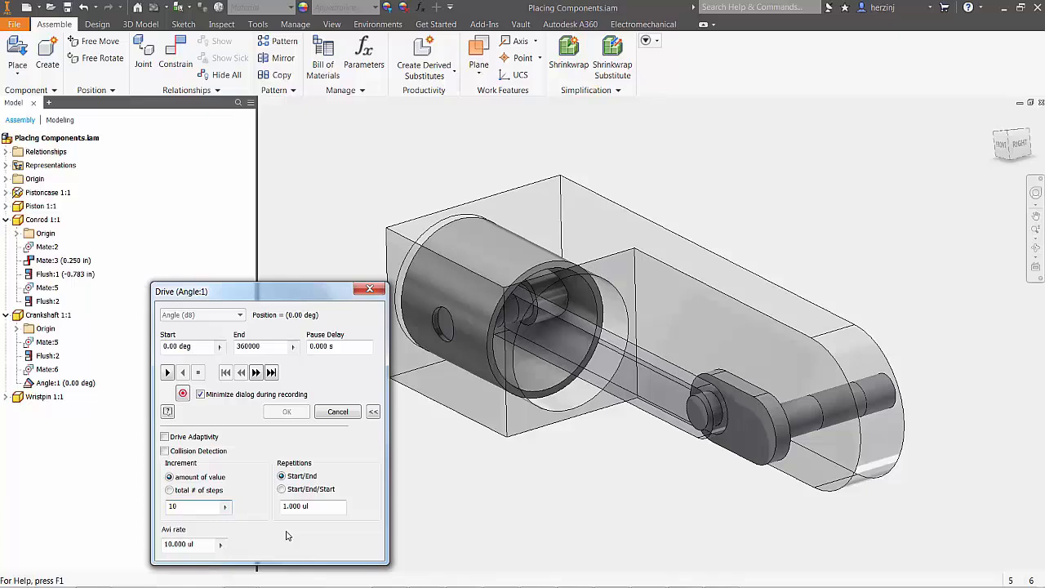
pyautogui.click(281, 490)
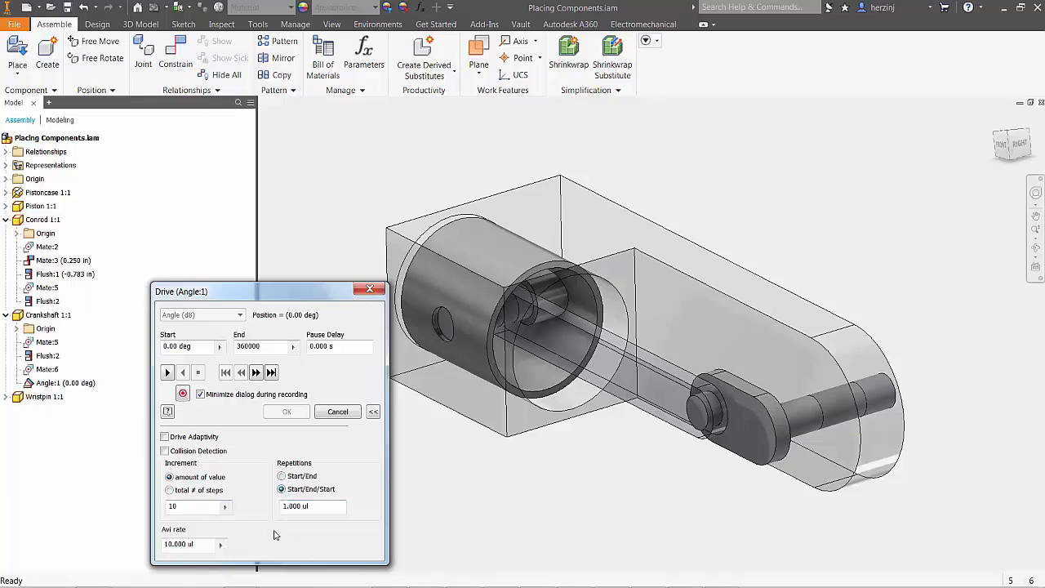
pyautogui.click(167, 372)
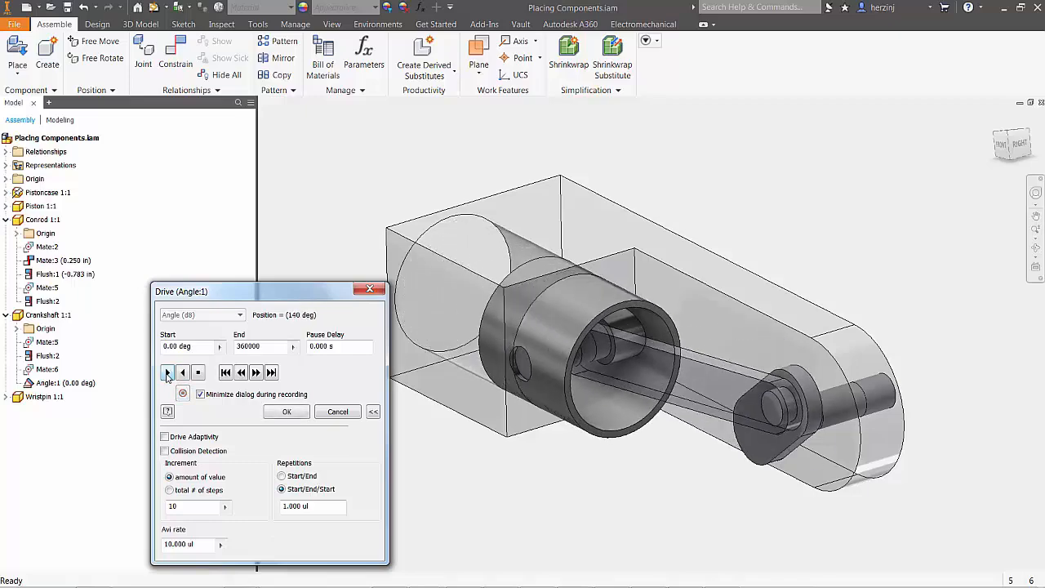
pyautogui.click(167, 372)
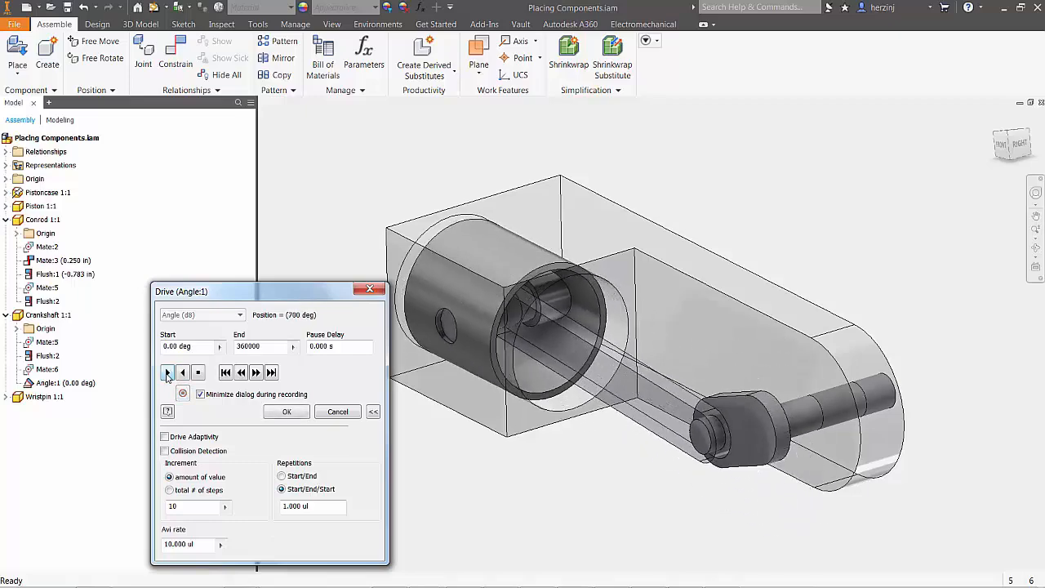
pyautogui.click(167, 372)
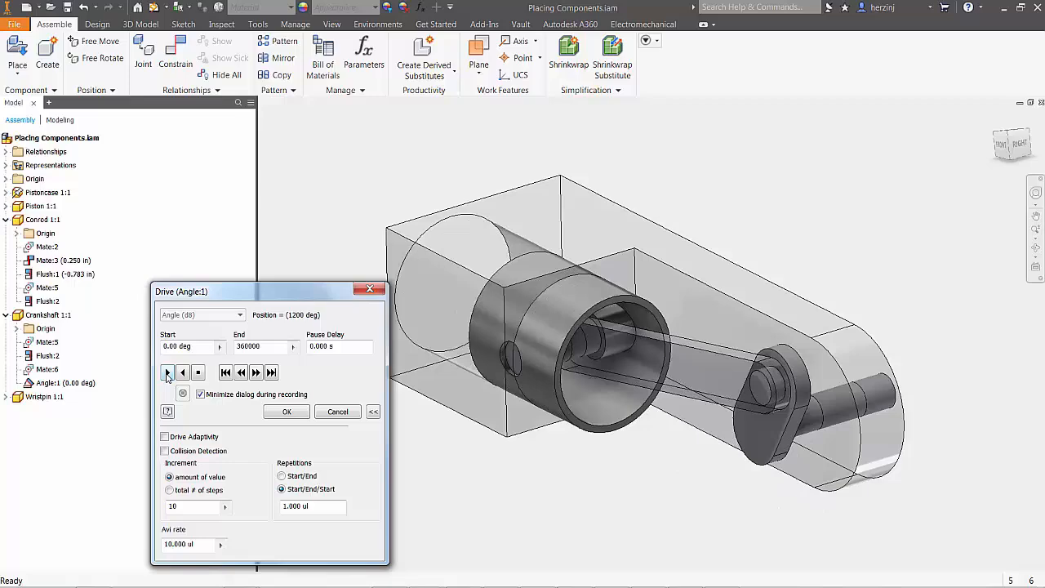